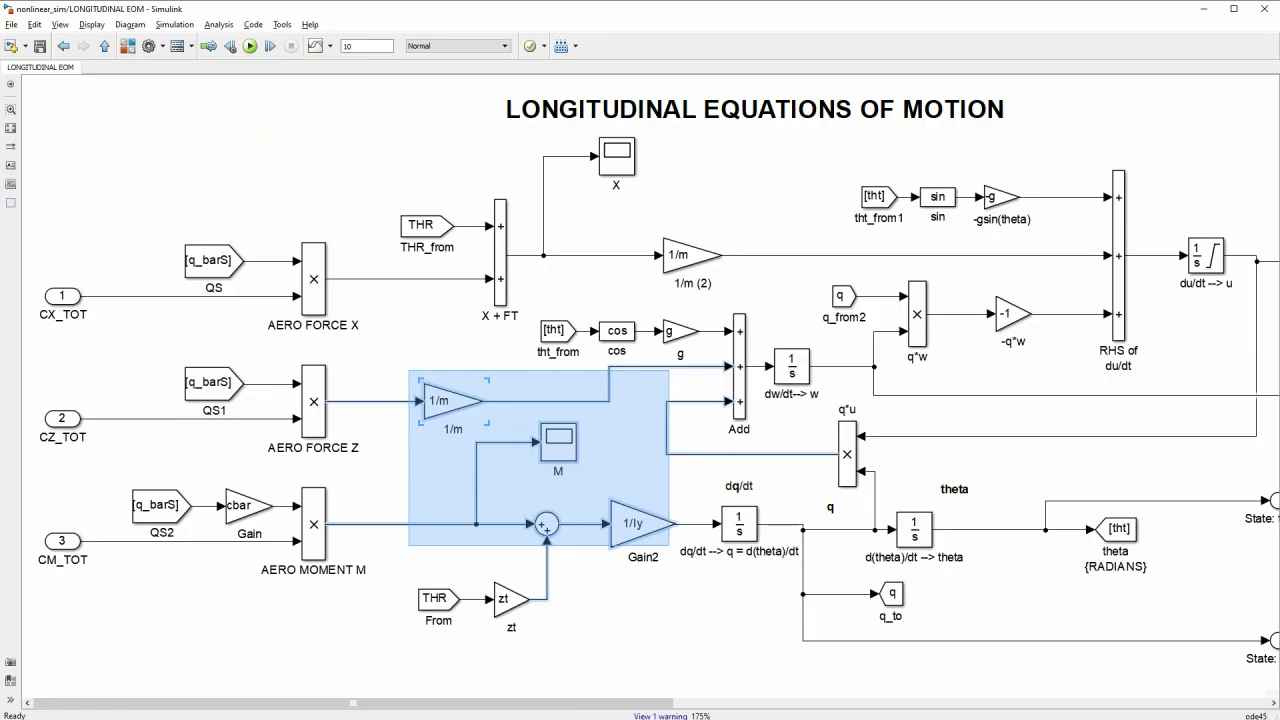
- Open the state-feedback model and inspect the Reshape block's Output dimensions [2,1]
double_click(636, 522)
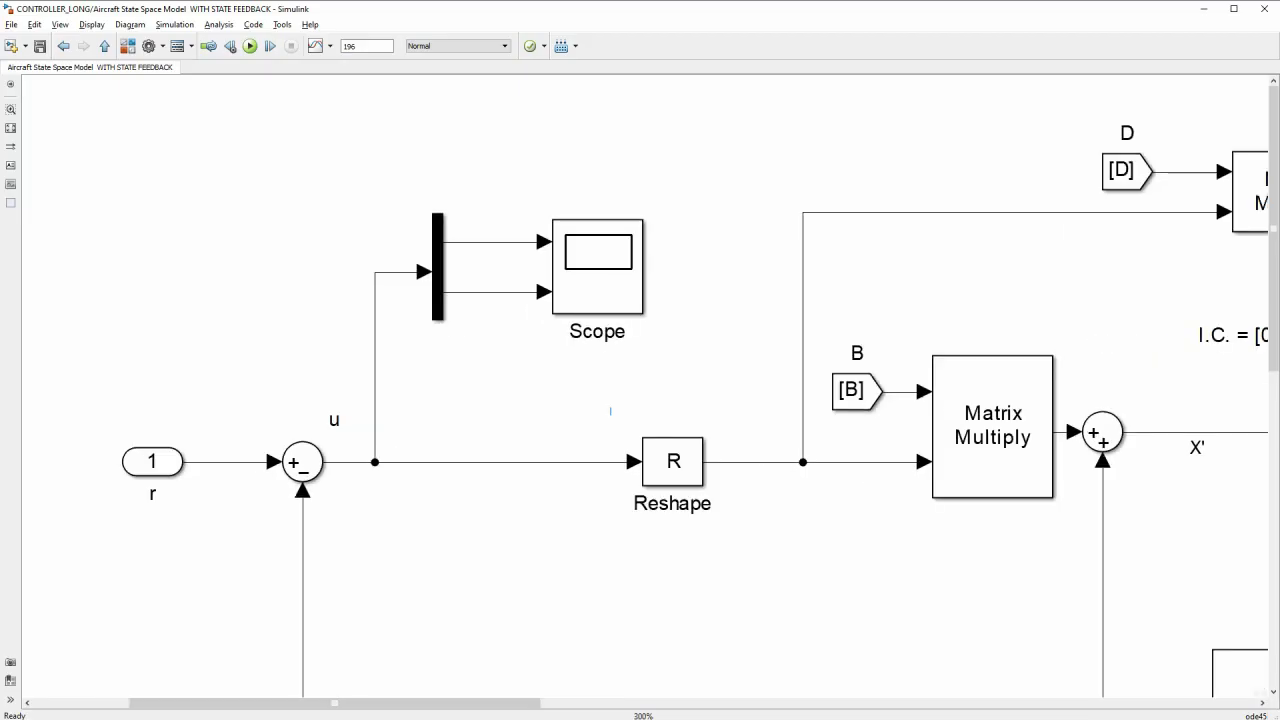
double_click(672, 462)
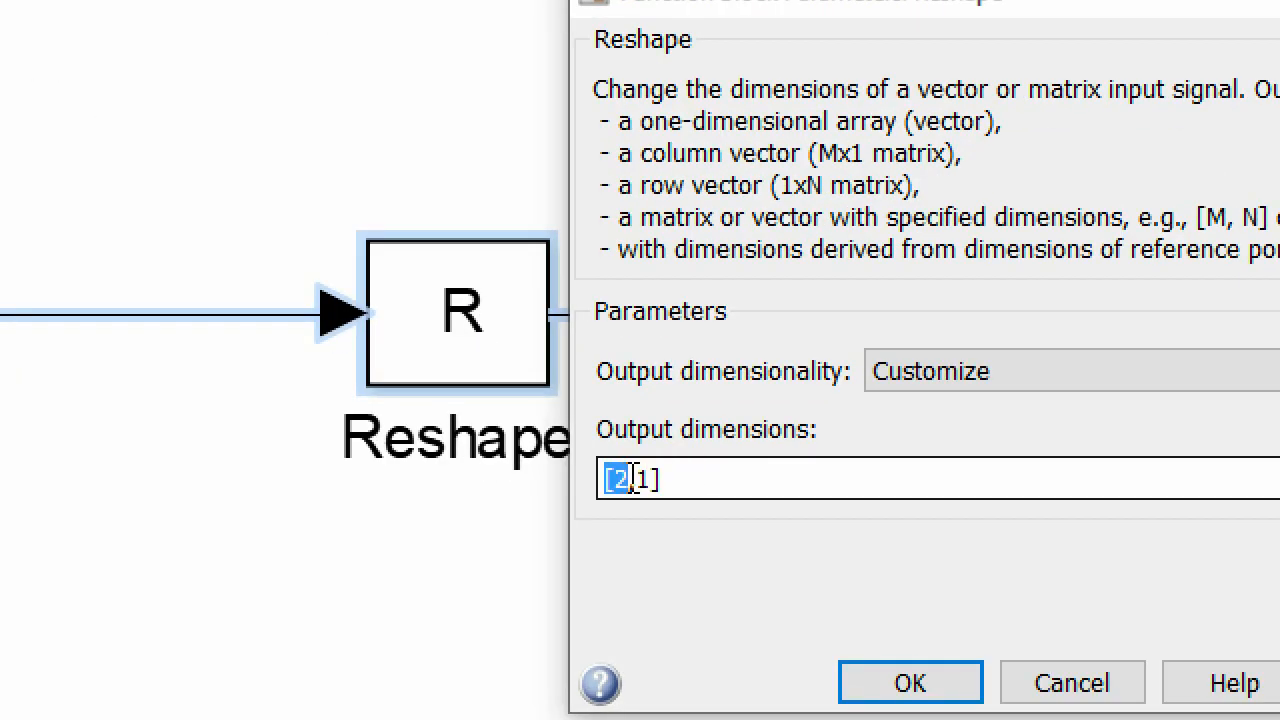
left_click(908, 682)
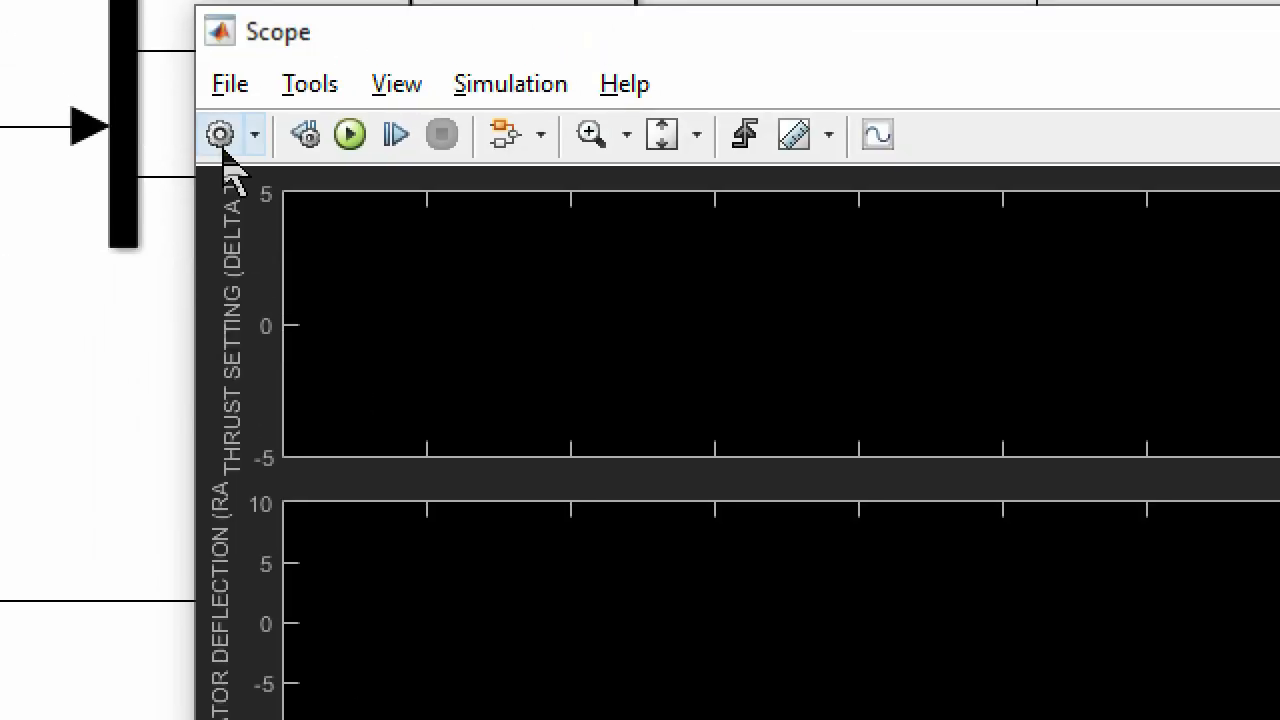
- Review the Scope's Configuration Properties: two input ports and thrust axis limits −5 to 5
left_click(220, 136)
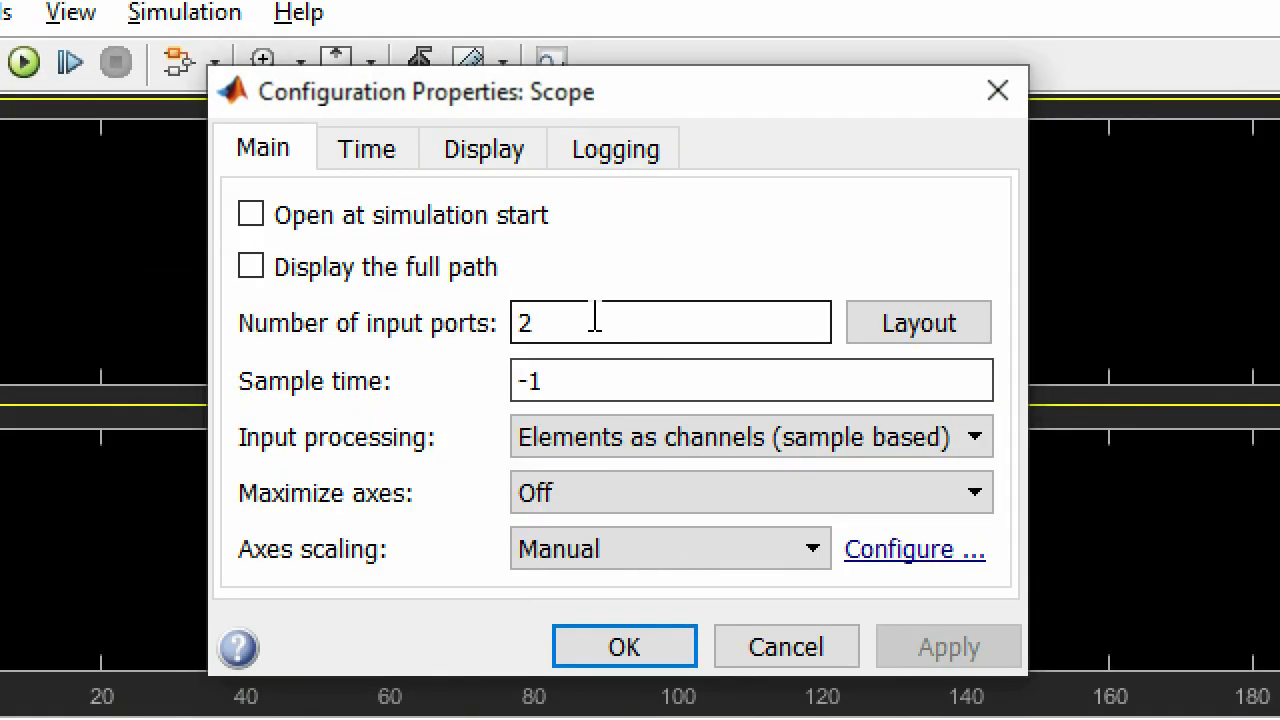
left_click(484, 148)
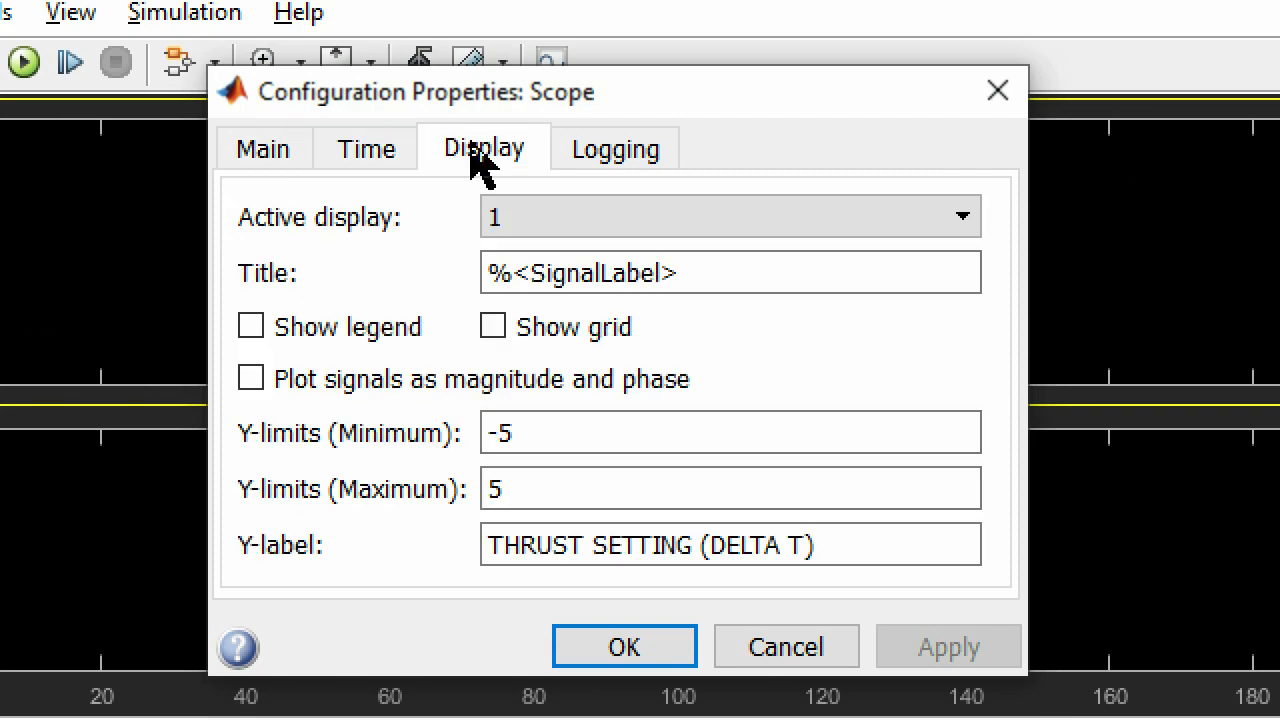
left_click(612, 148)
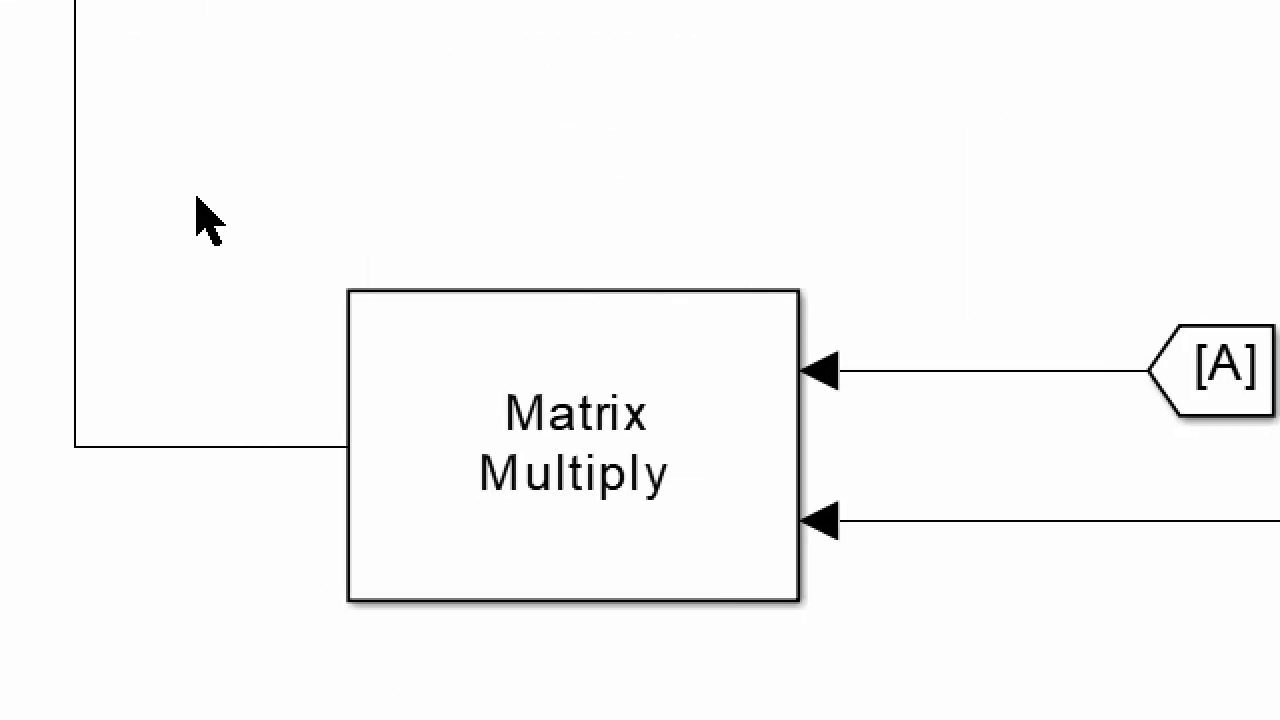
left_click(572, 460)
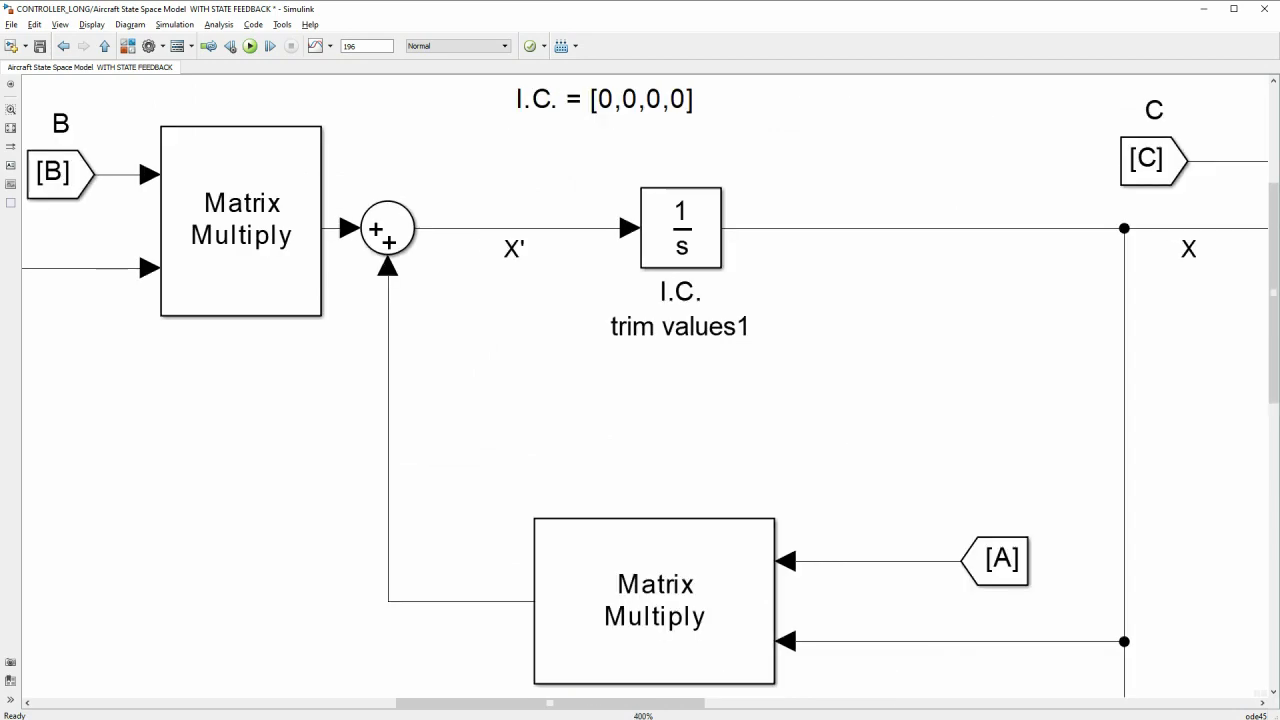
left_click(606, 100)
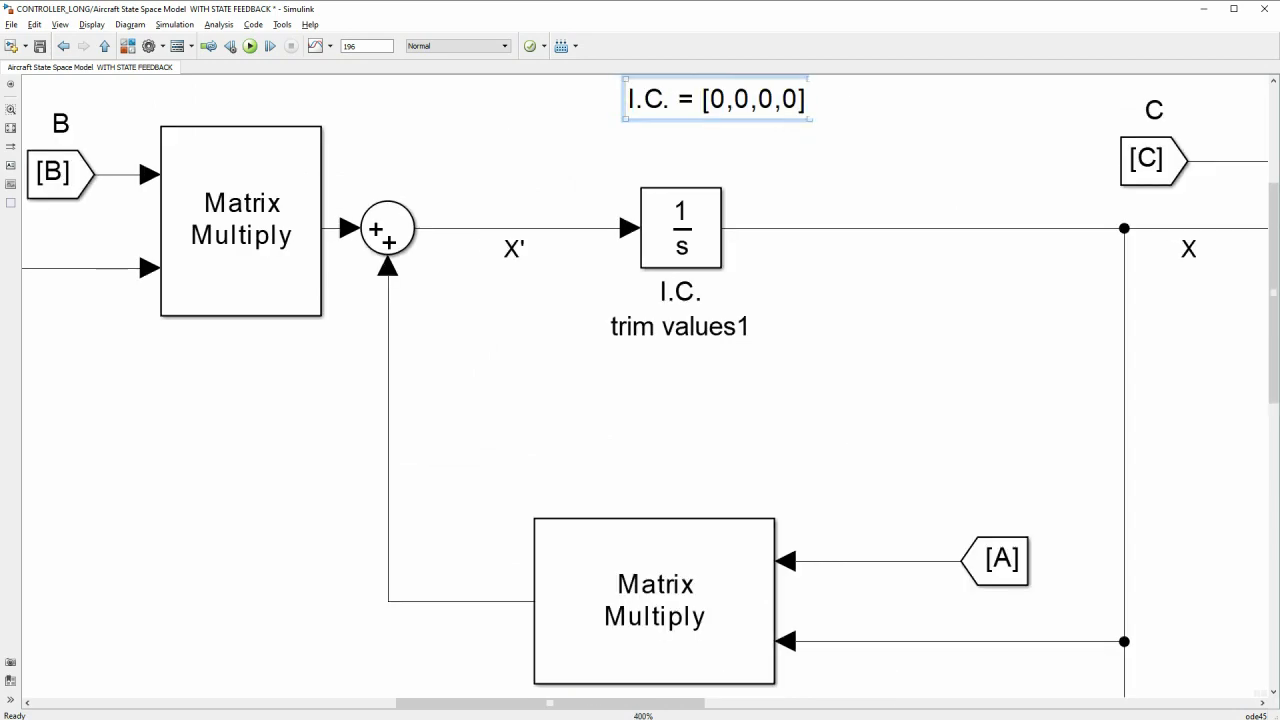
left_click(680, 228)
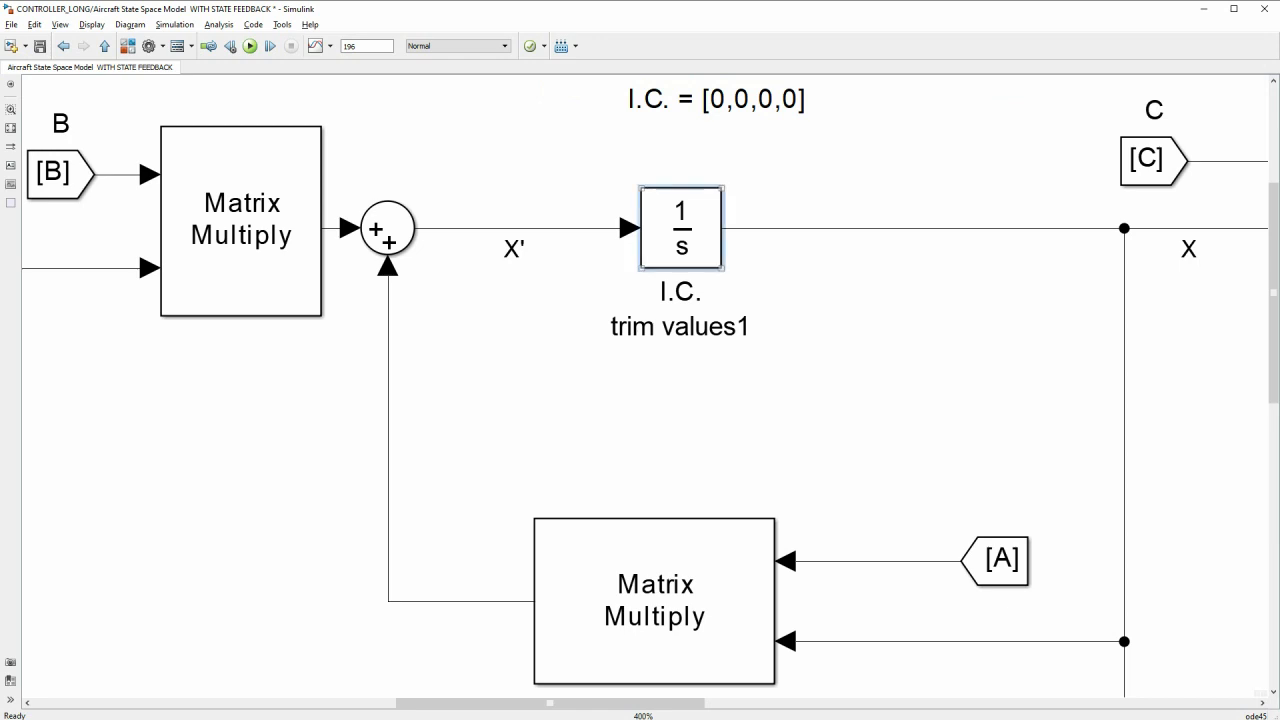
left_click(680, 228)
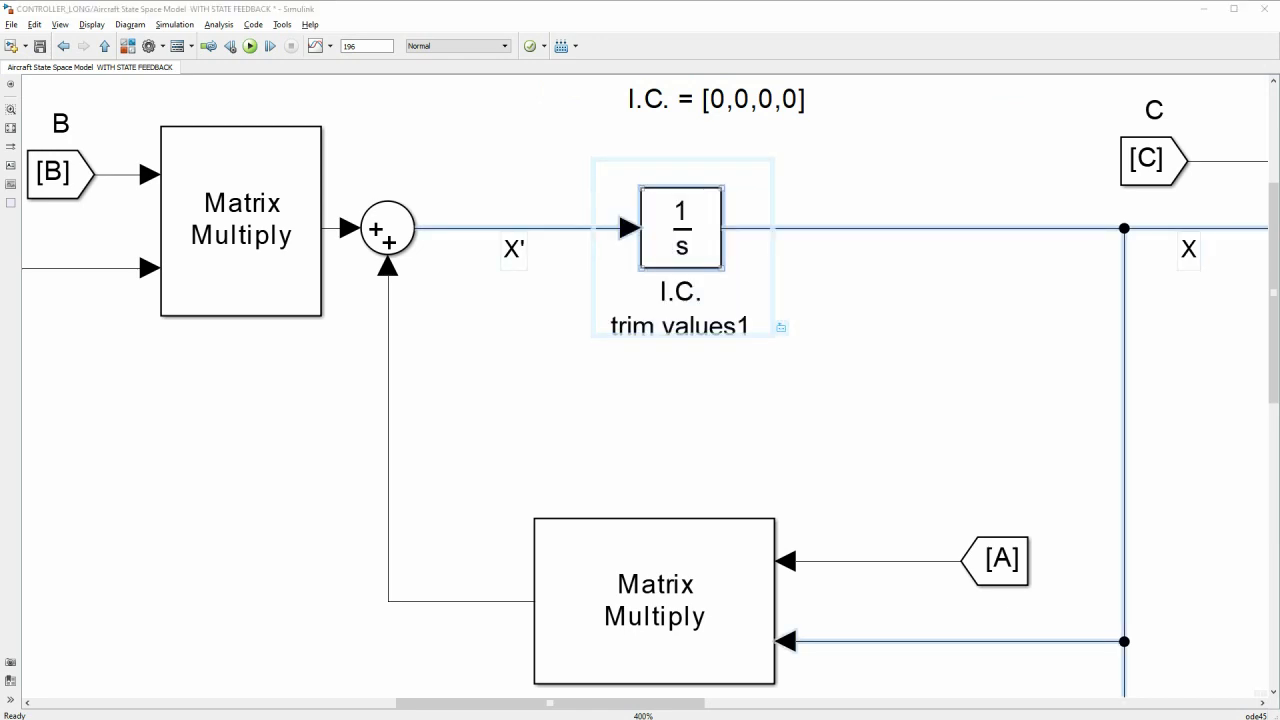
double_click(680, 228)
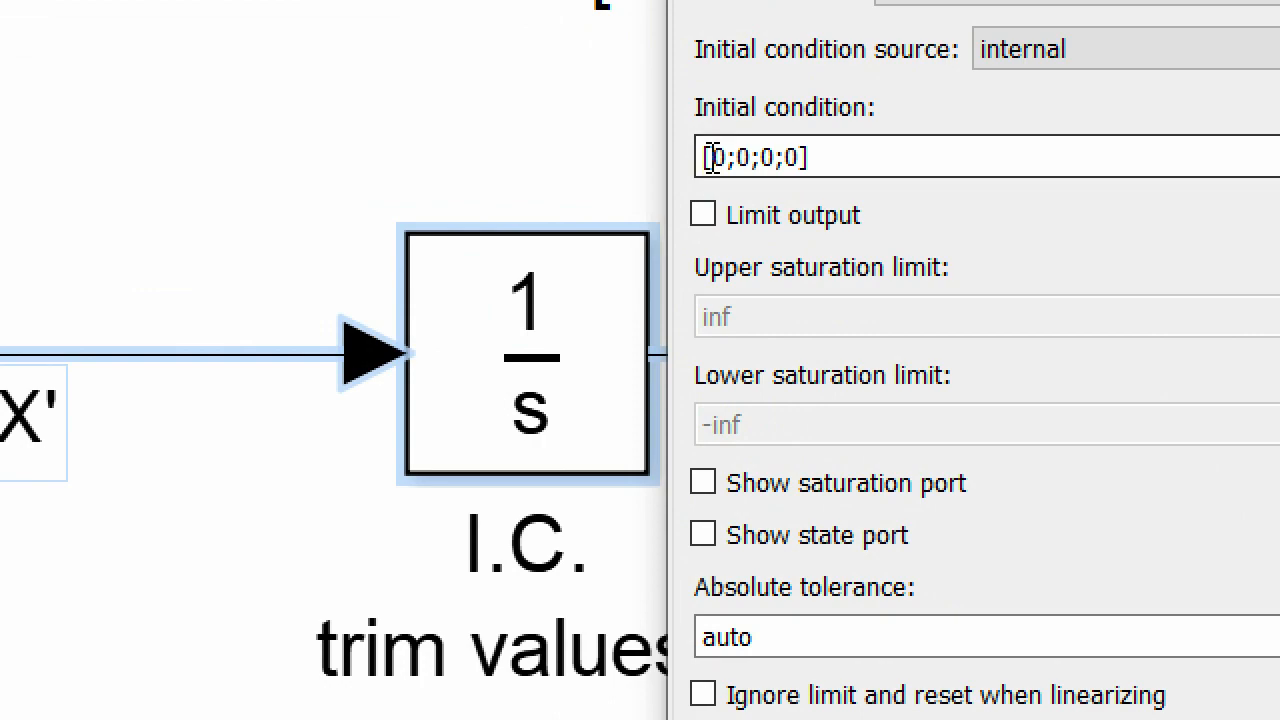
left_click(792, 156)
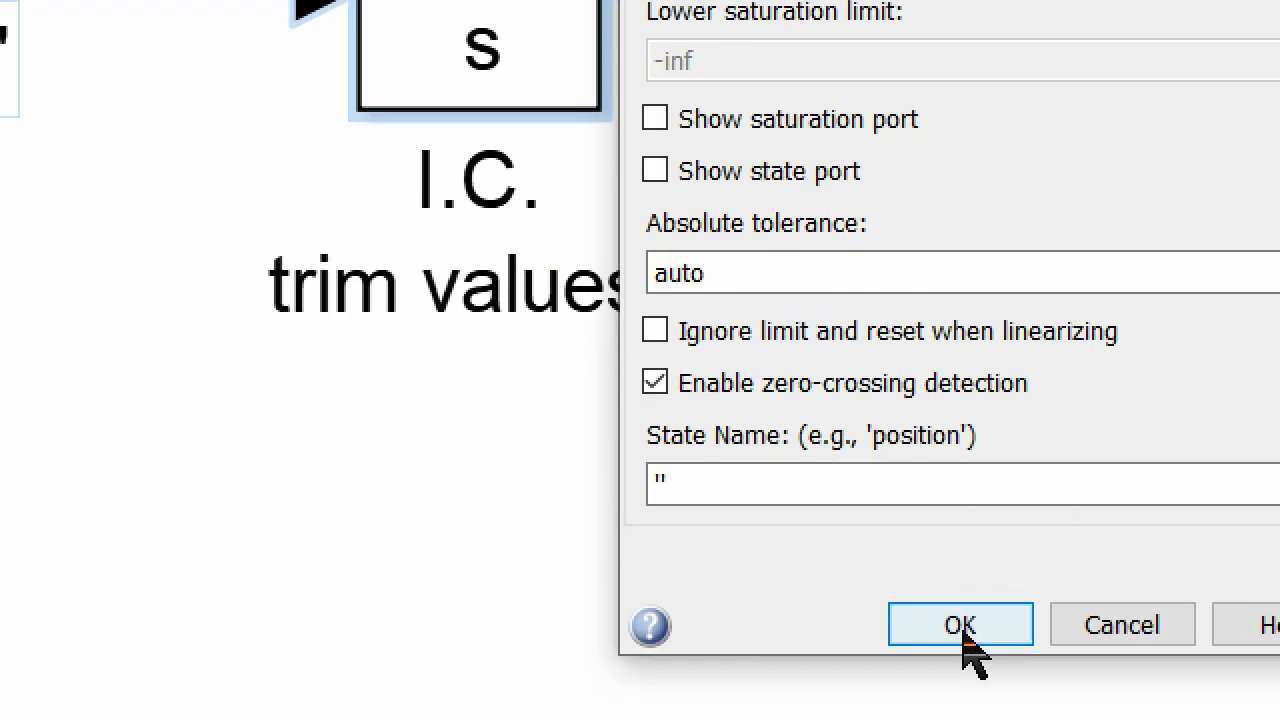
left_click(960, 624)
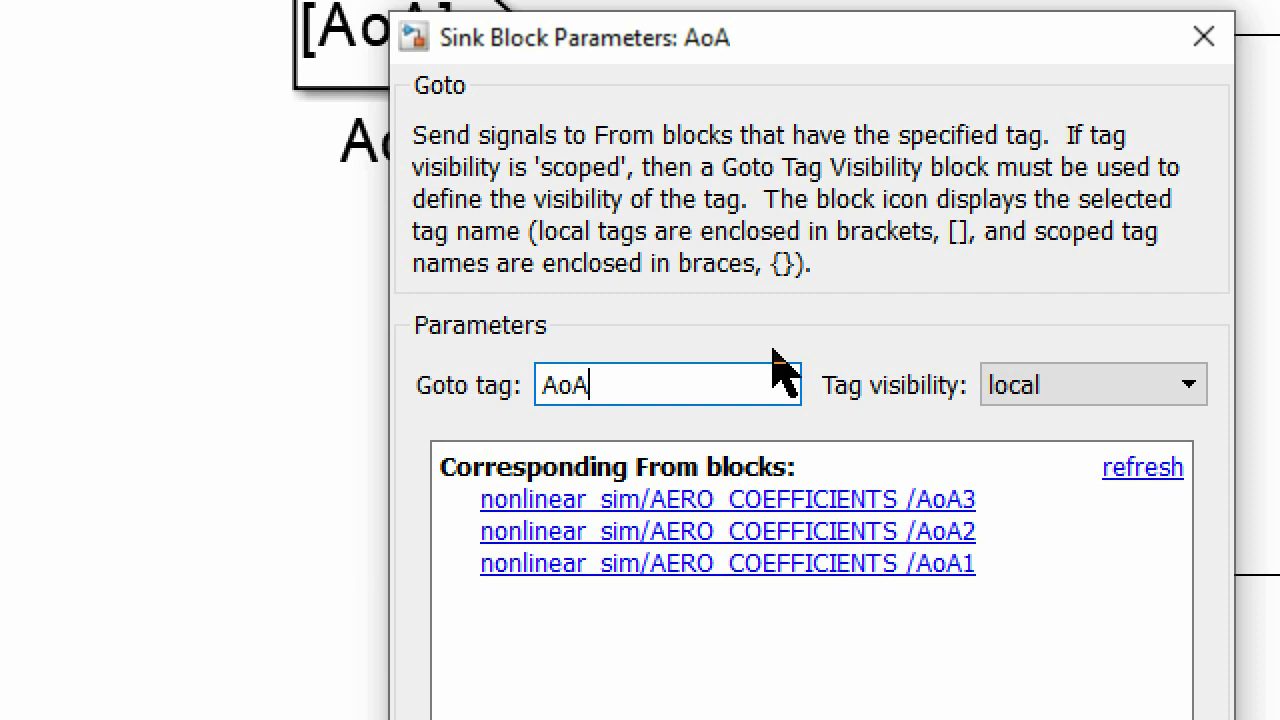
- Close the AoA Goto settings and highlight a corresponding AoA From block
left_click(1200, 36)
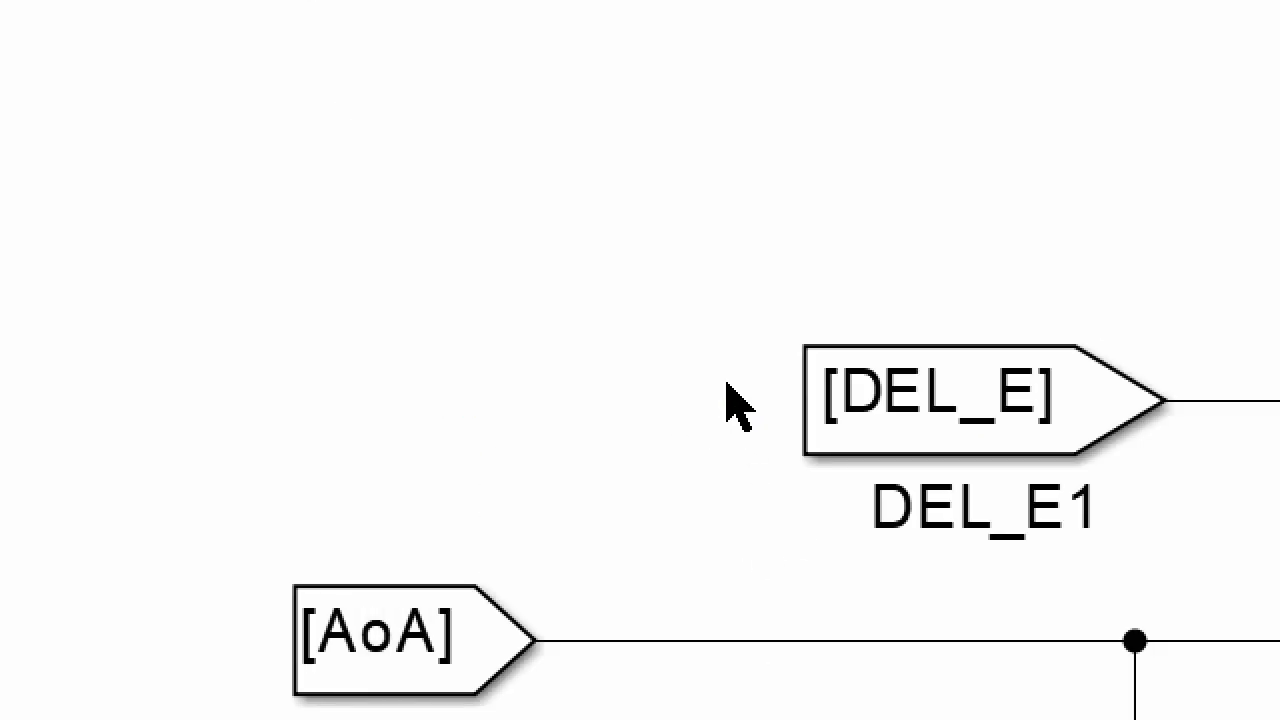
key("alt+tab")
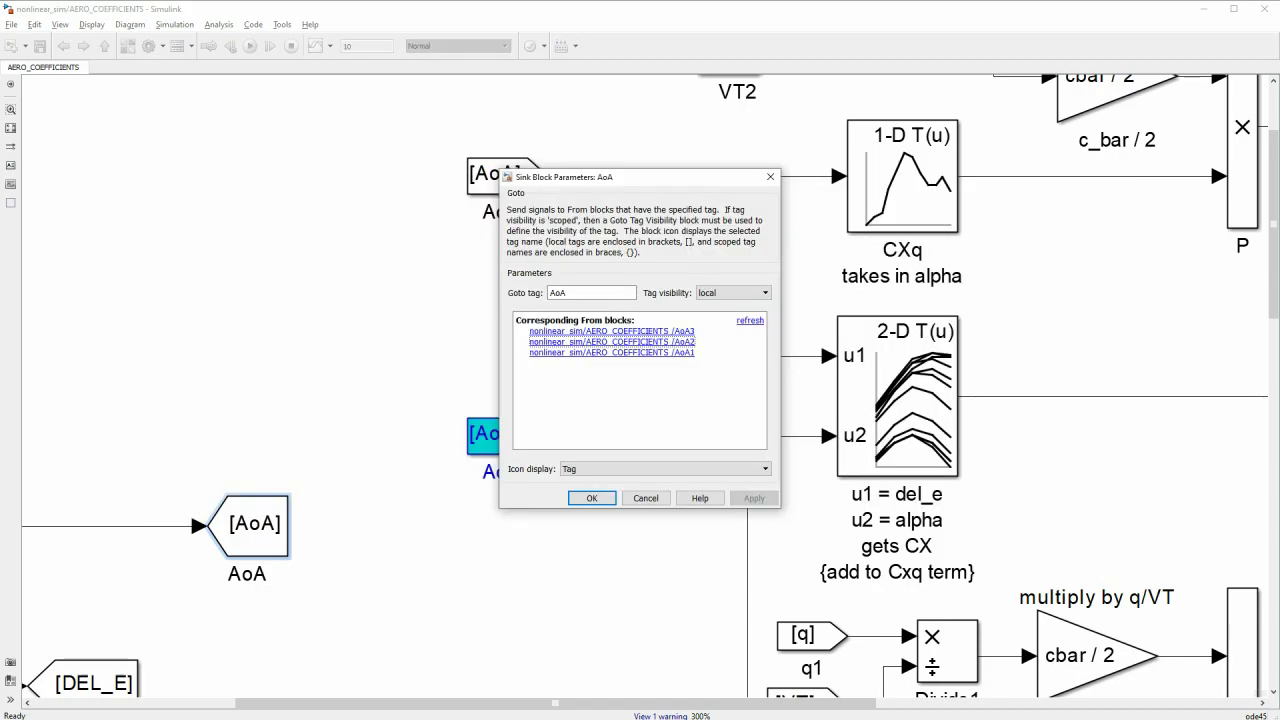
left_click(592, 496)
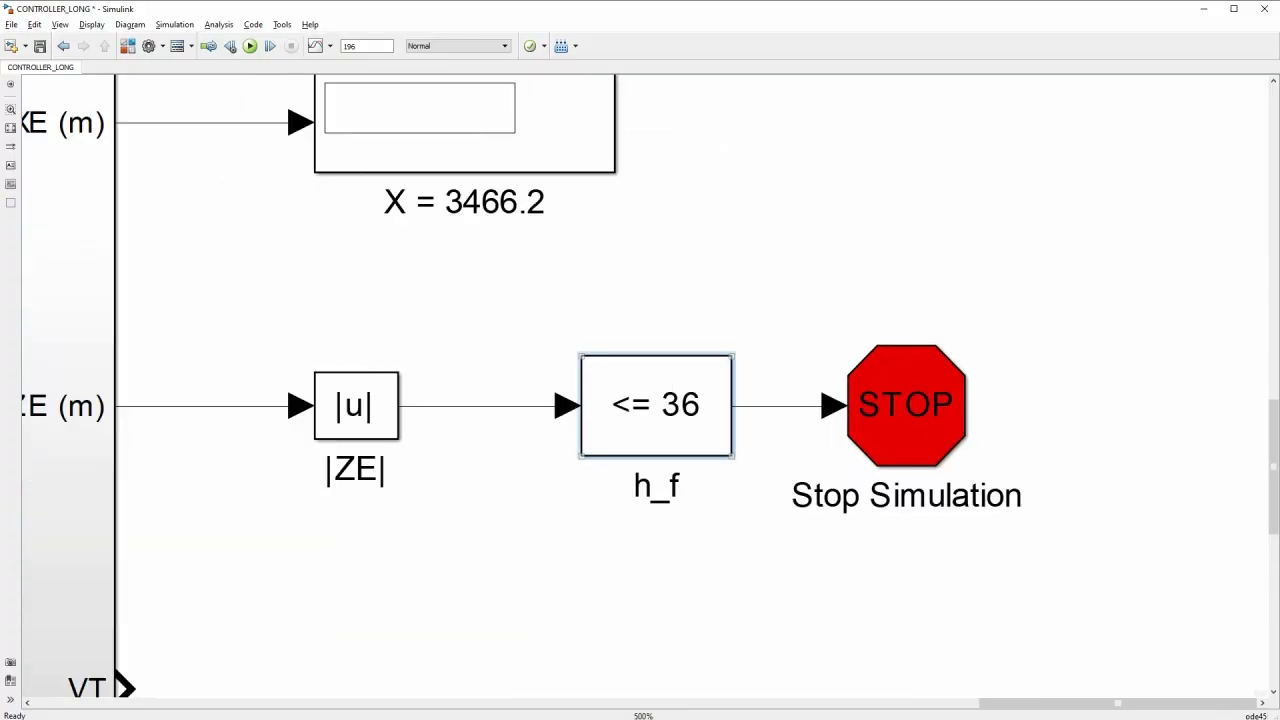
- Review the h_f Compare To Constant block: operator <= with constant 36.0
double_click(656, 404)
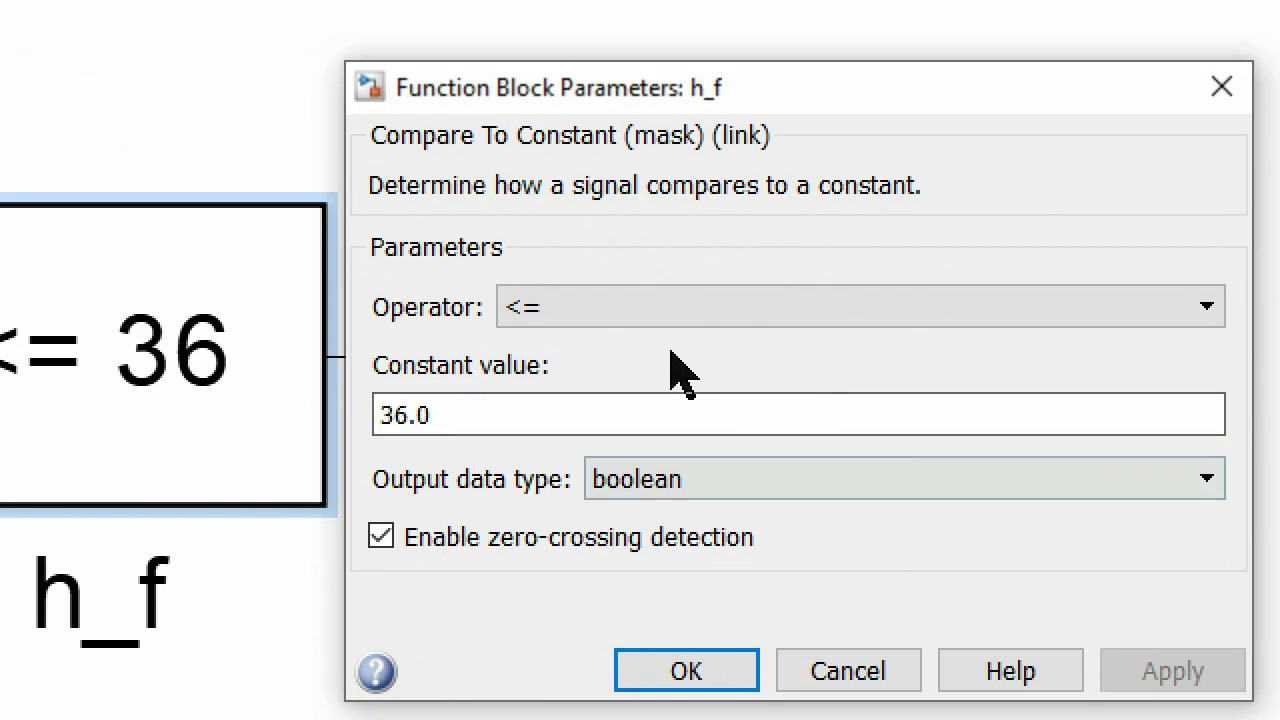
left_click(686, 668)
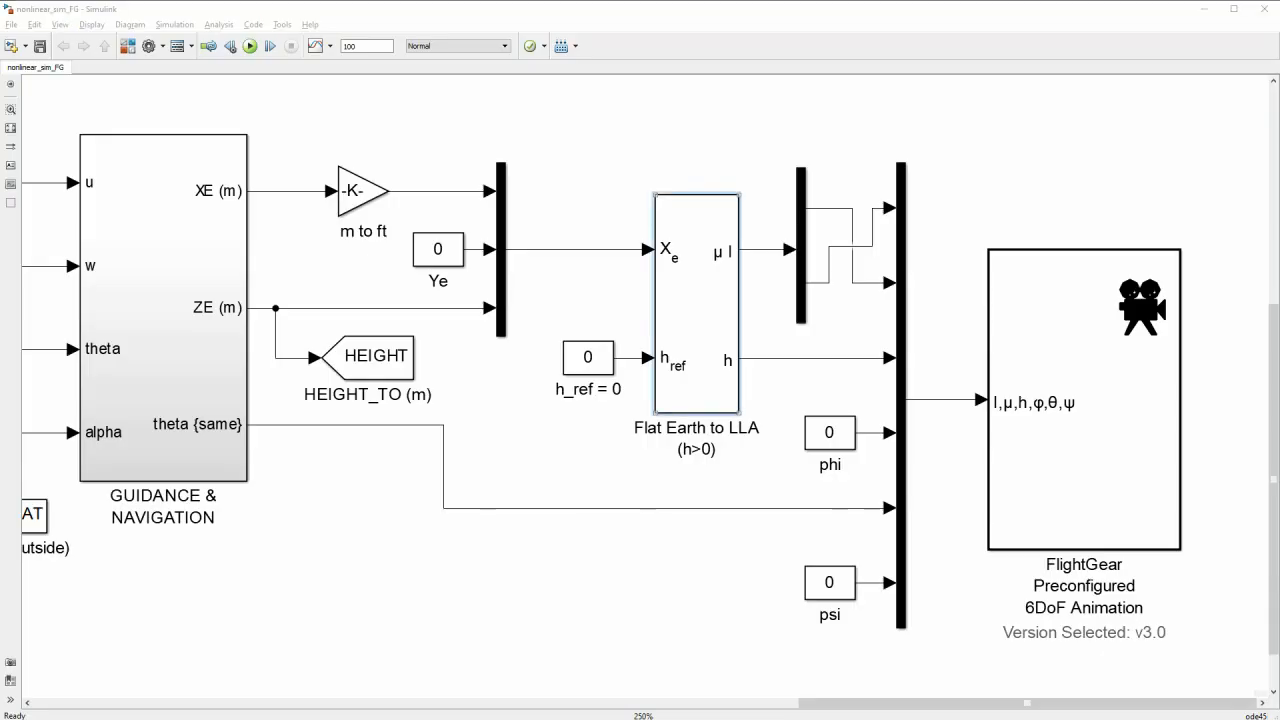
- Review Flat Earth to LLA settings and select the initial geodetic latitude and longitude values
double_click(692, 300)
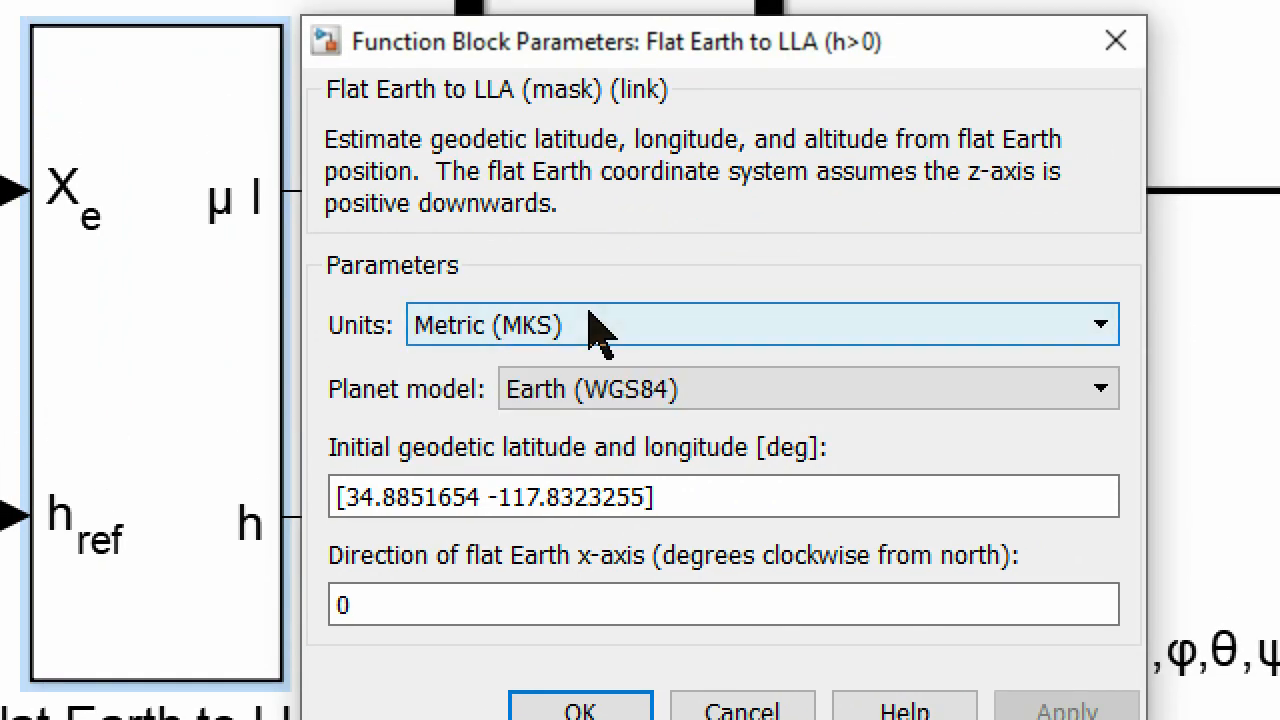
triple_click(496, 498)
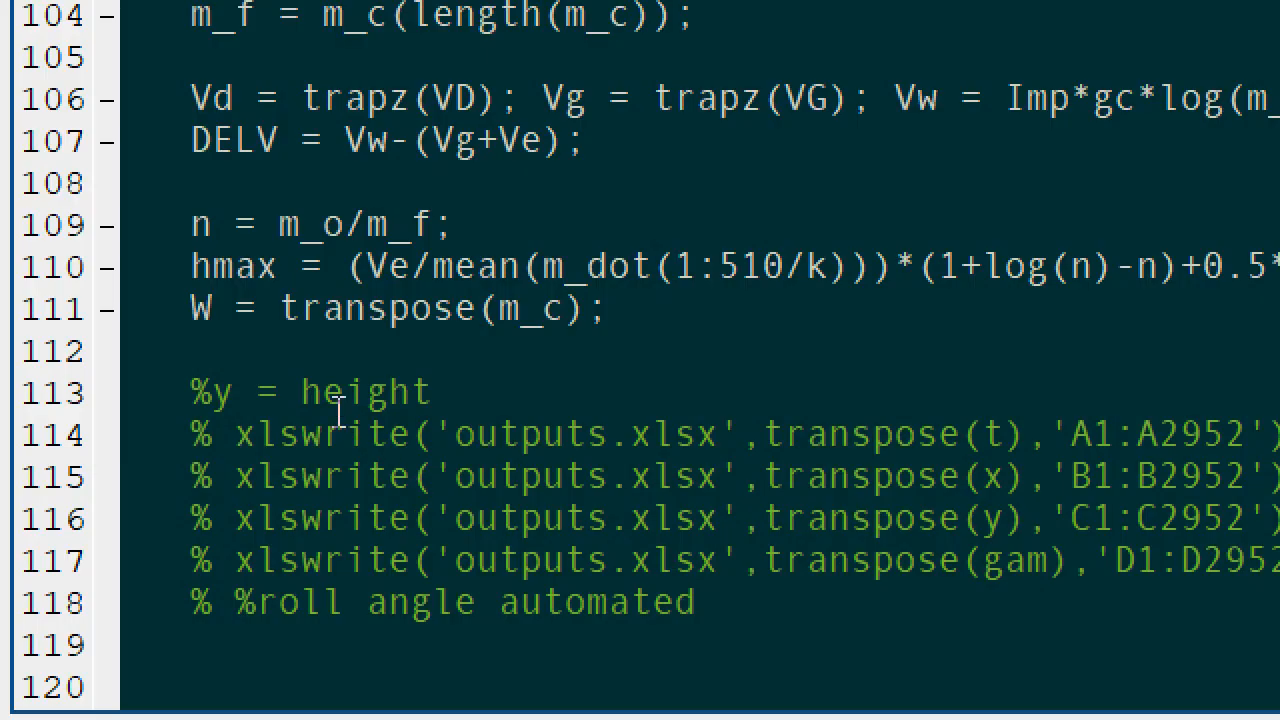
double_click(550, 432)
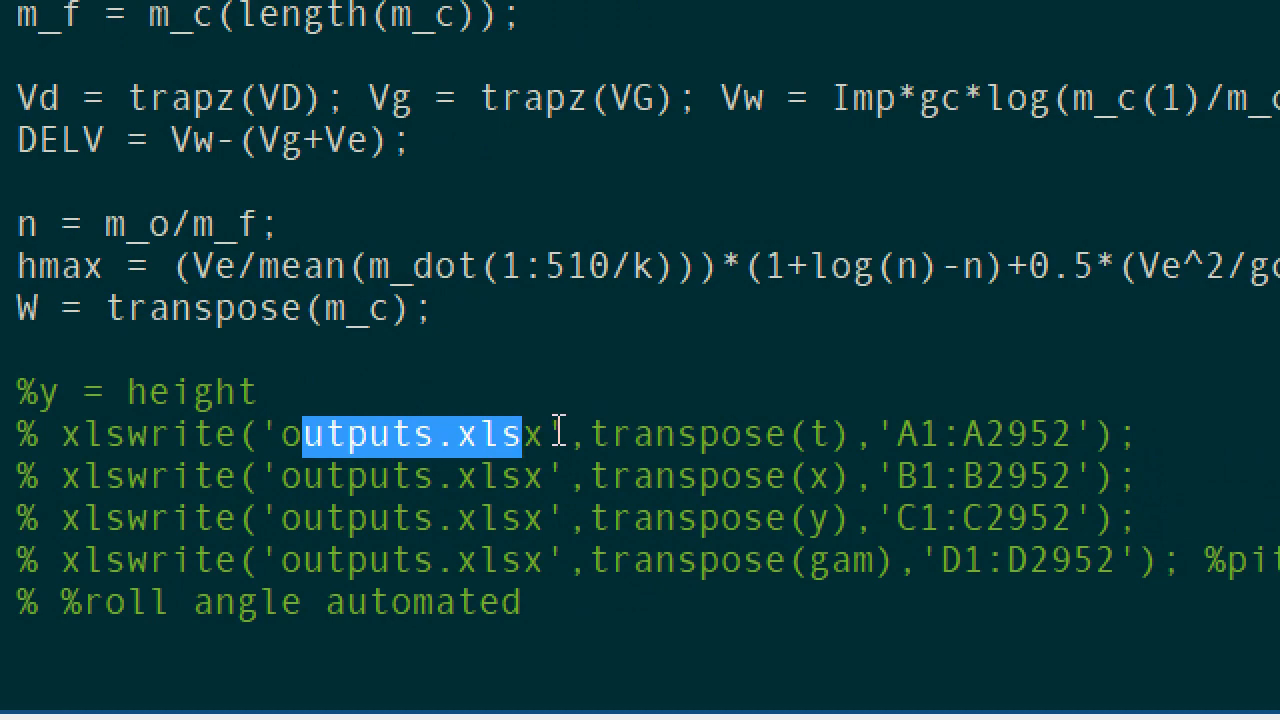
double_click(1004, 434)
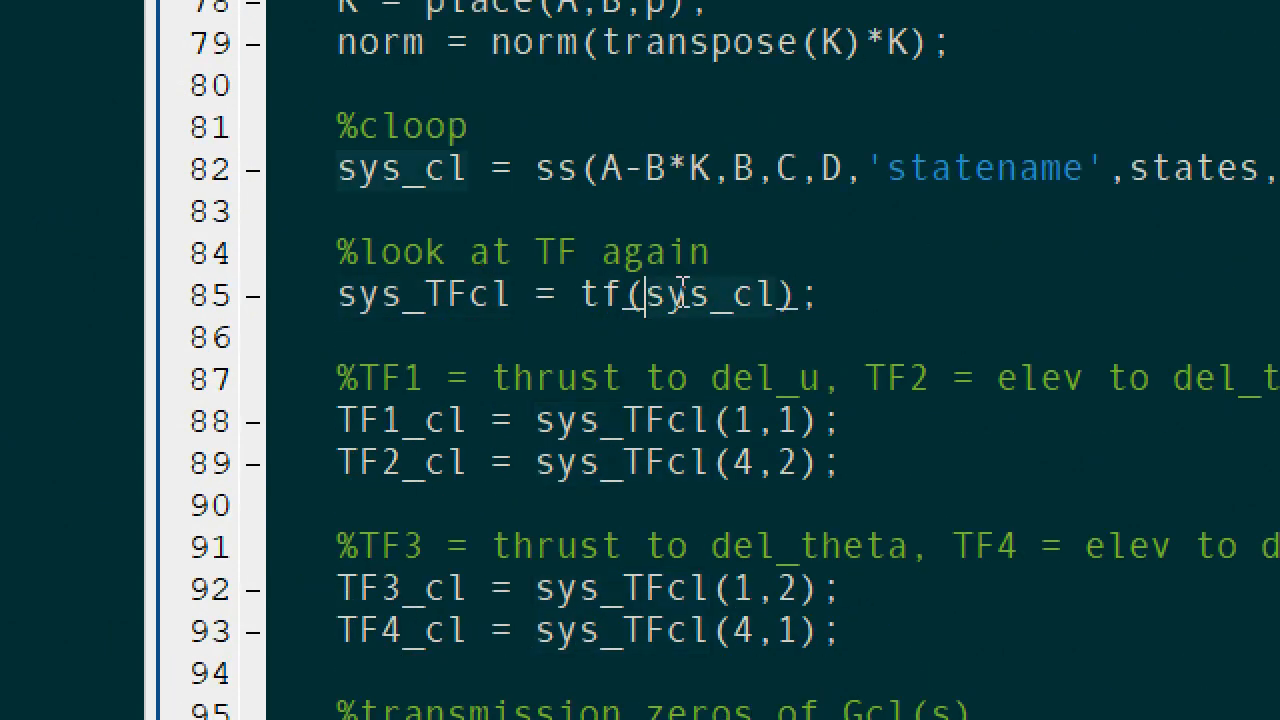
left_click(420, 168)
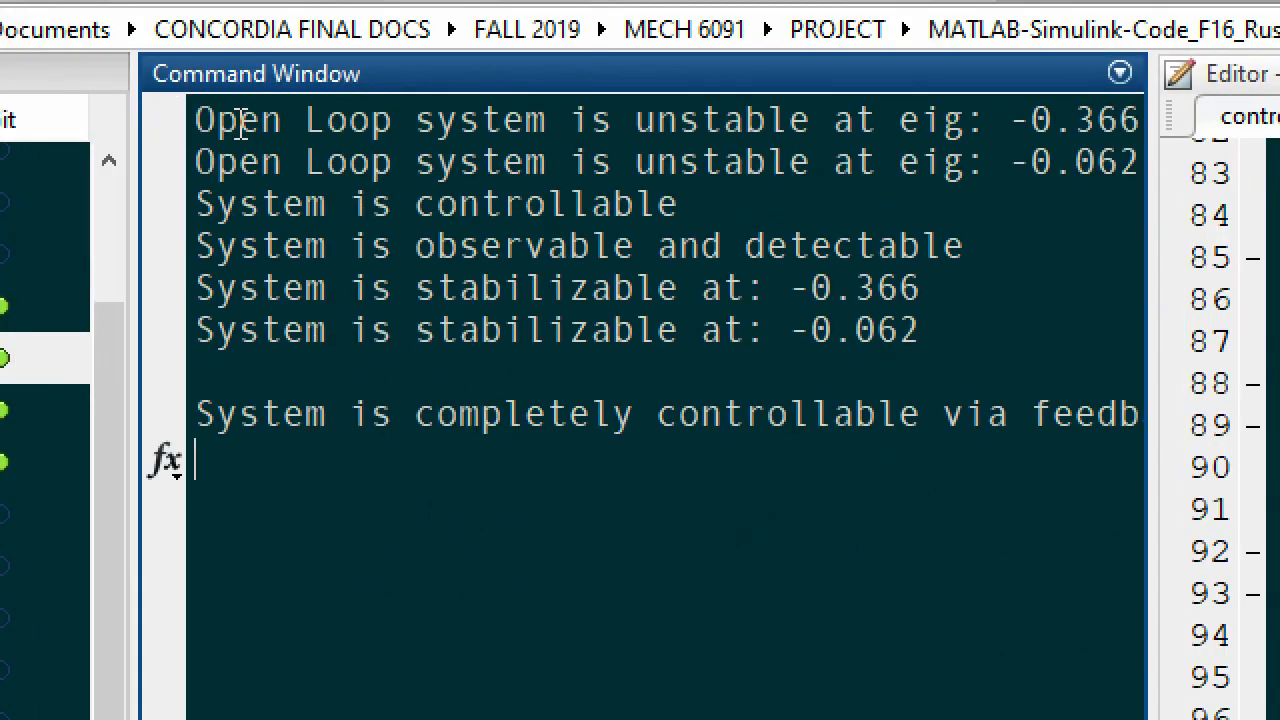
type("ZEROS")
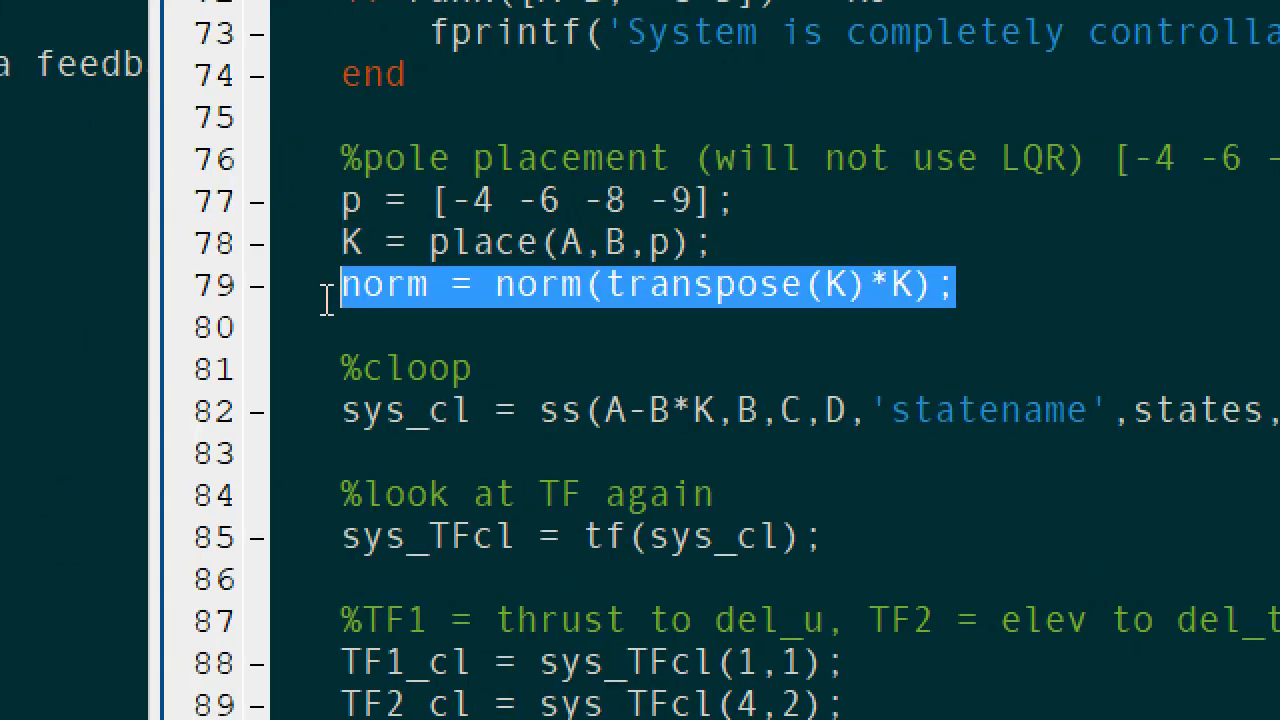
mouse_move(336, 324)
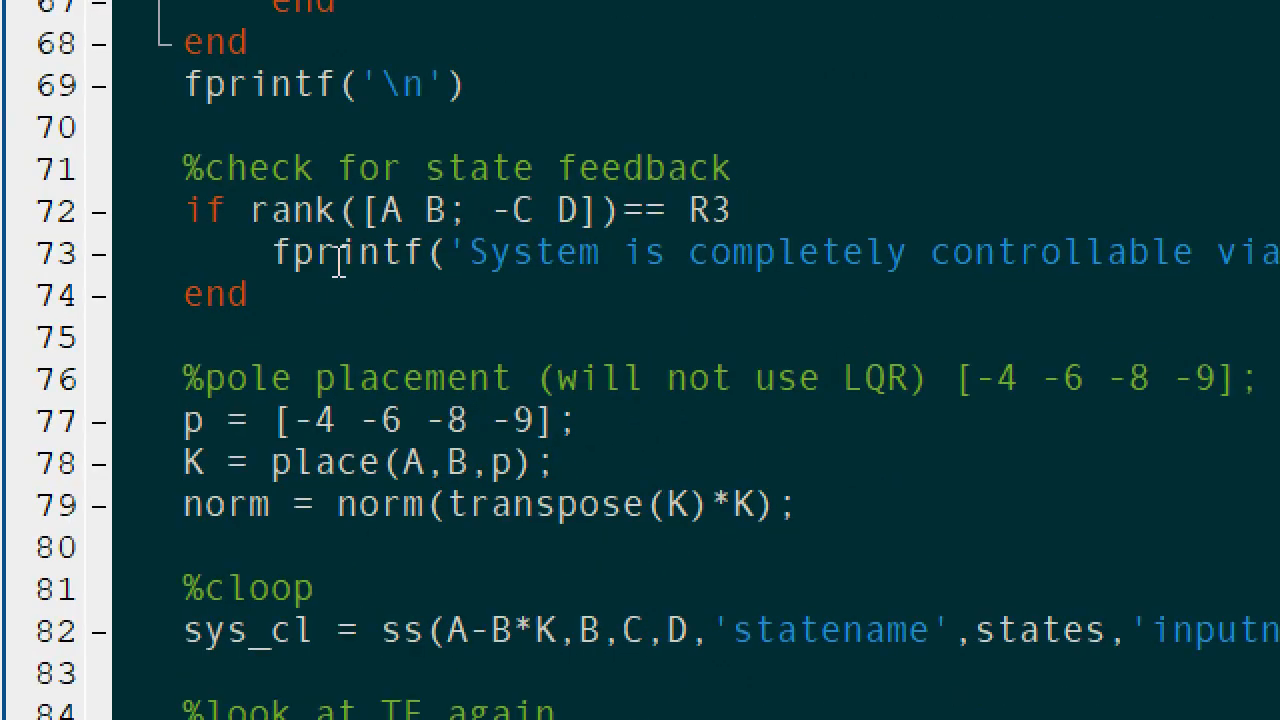
double_click(292, 210)
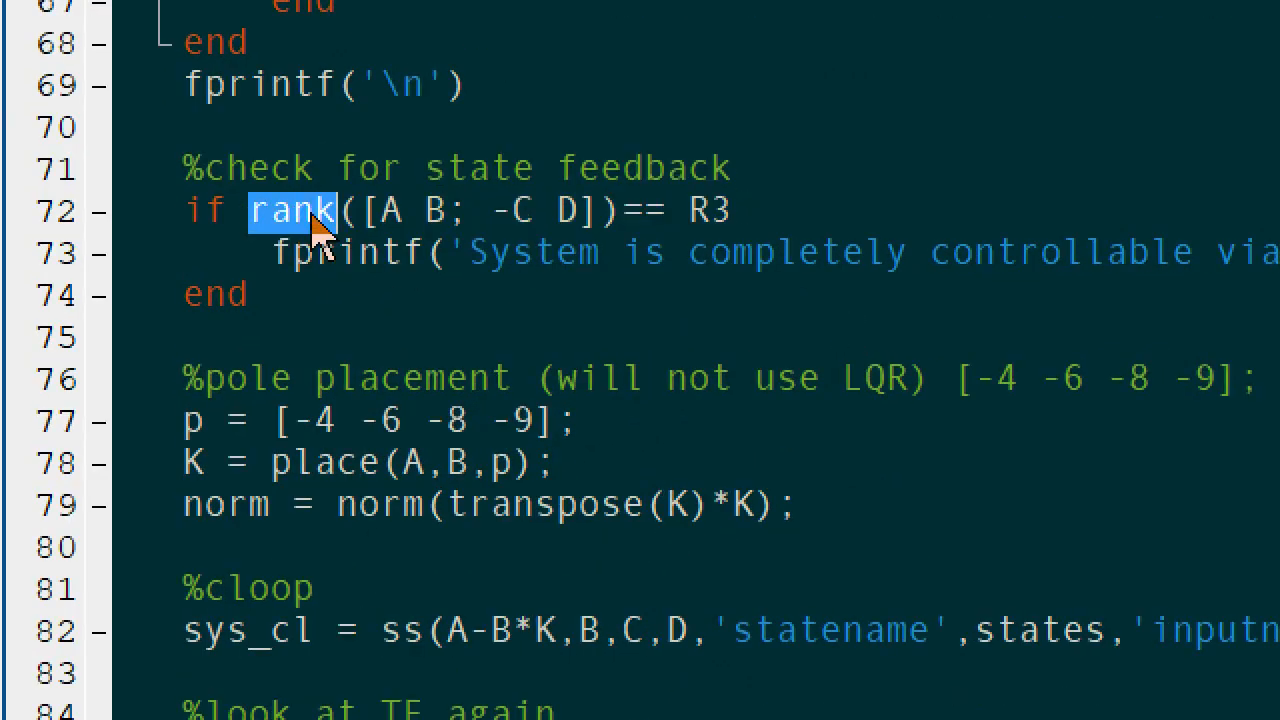
left_click(568, 210)
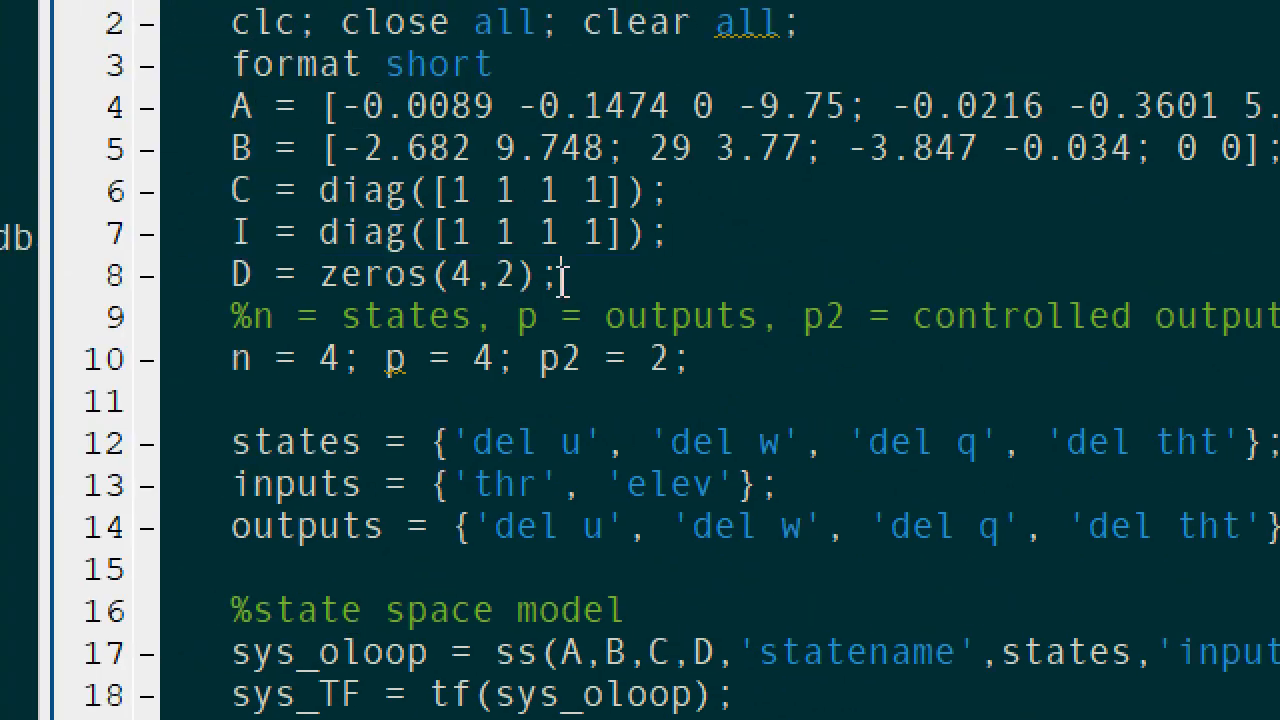
double_click(304, 526)
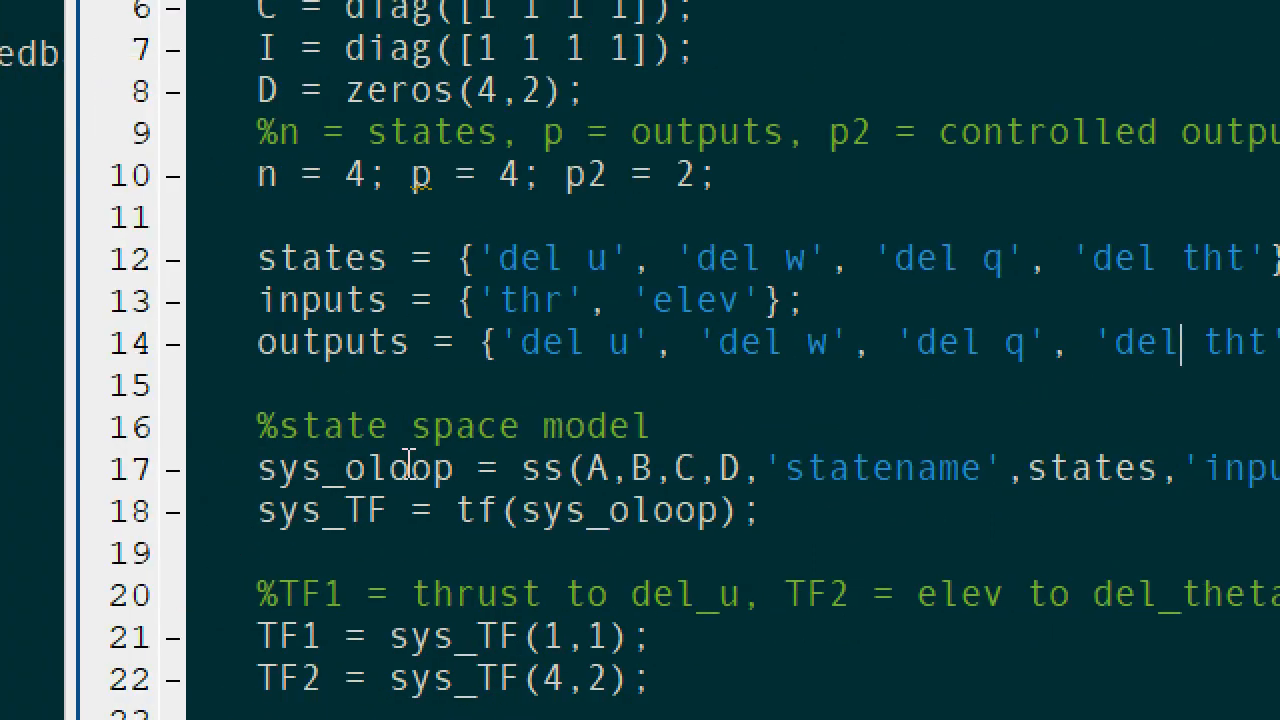
double_click(296, 510)
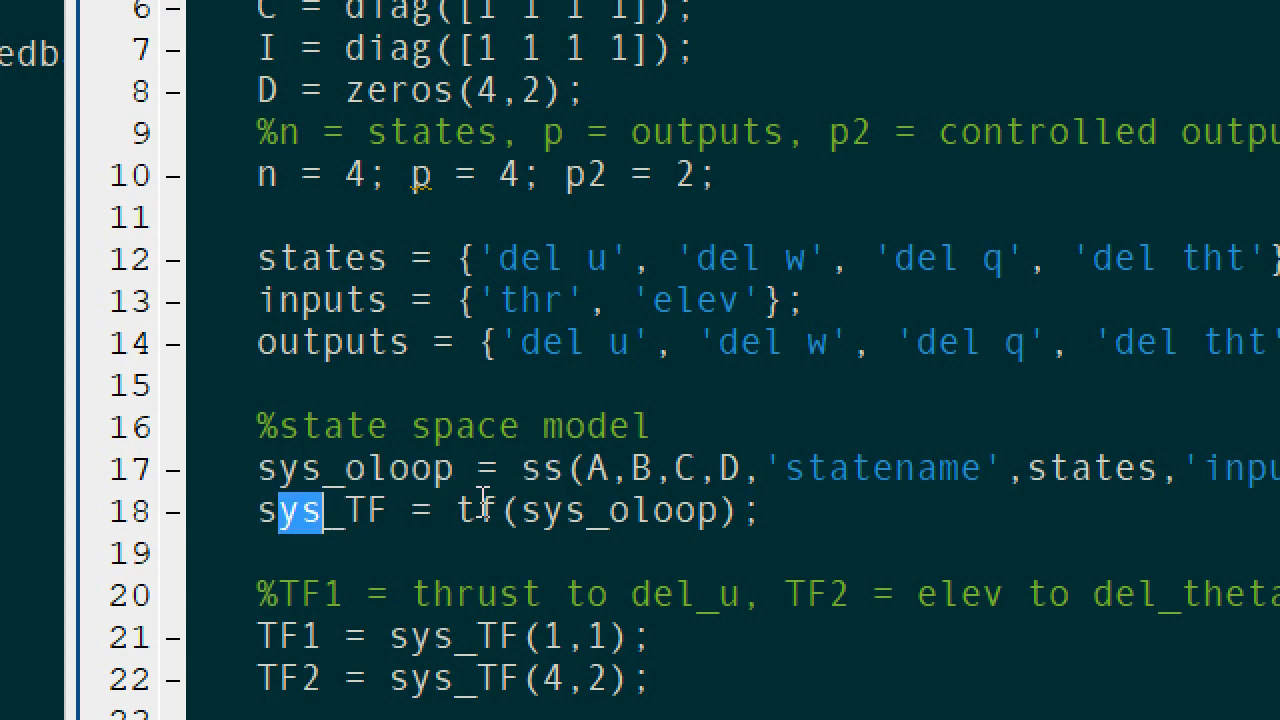